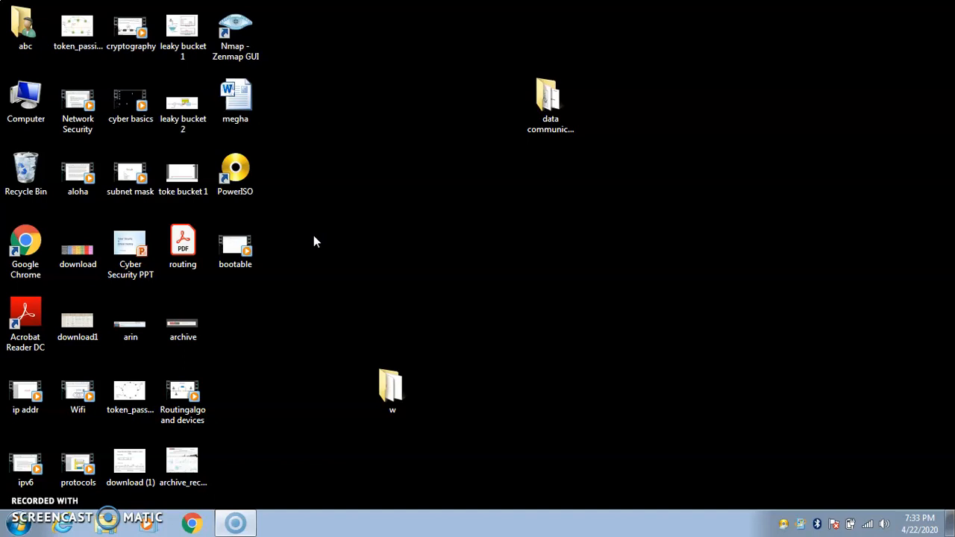
Navigate Computer > Local Disk (E:) > hck sft > ProRat and select the ProRat application
click(26, 101)
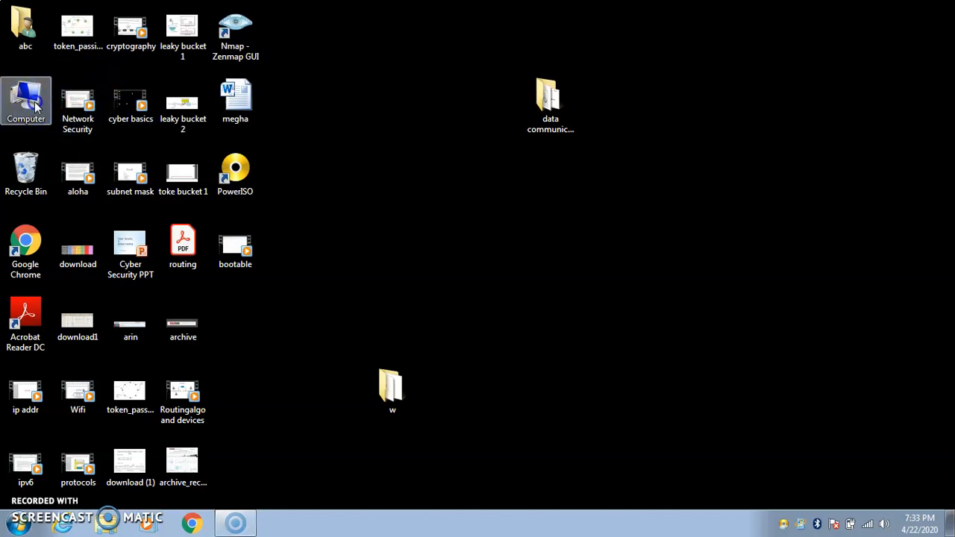
double_click(25, 101)
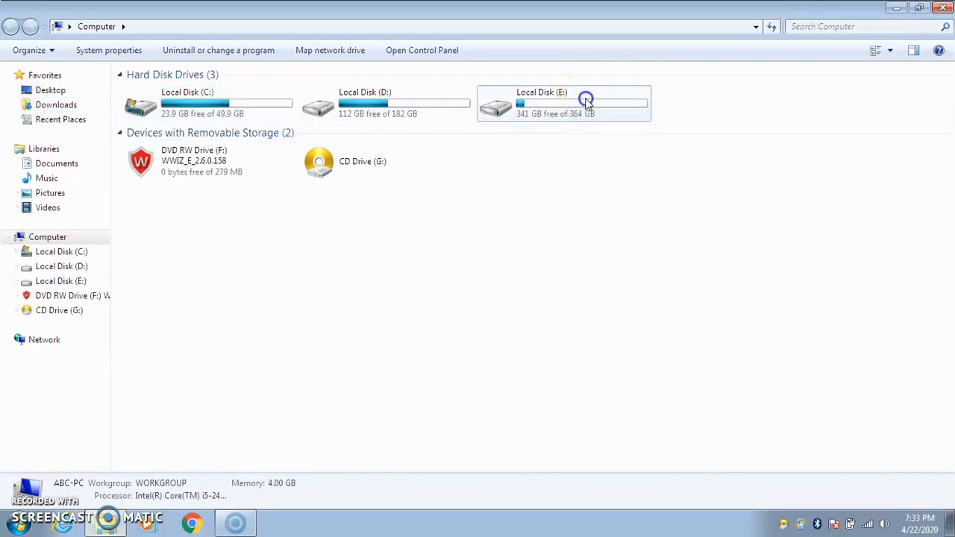
double_click(564, 105)
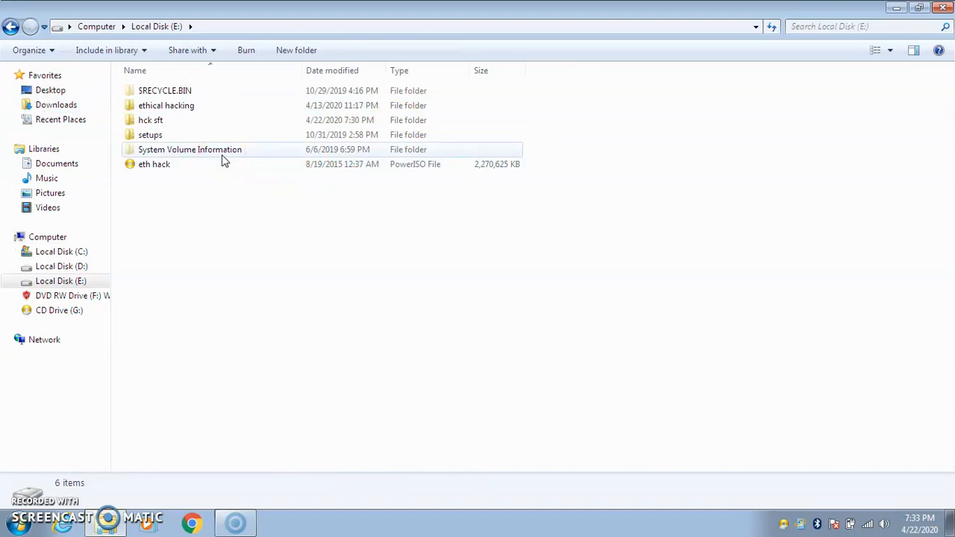
double_click(151, 120)
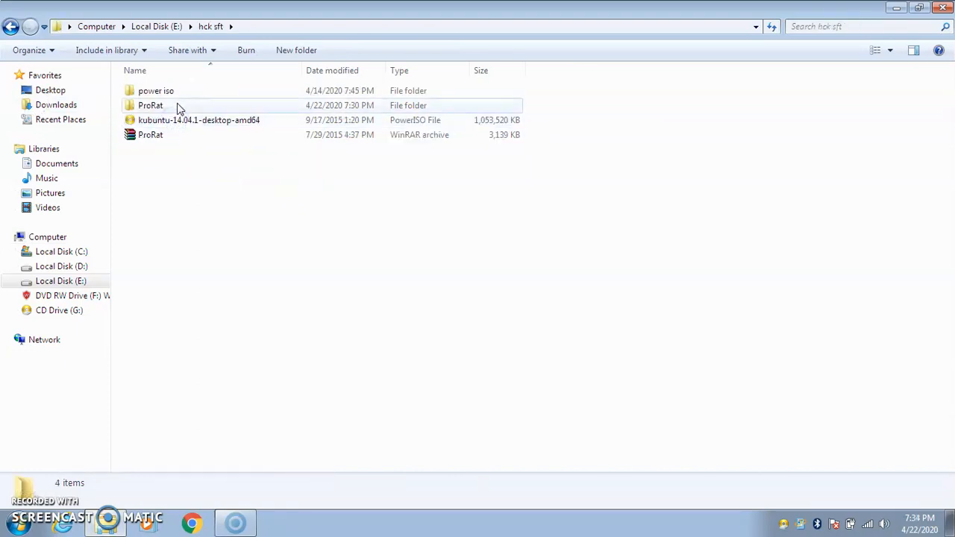
mouse_move(170, 138)
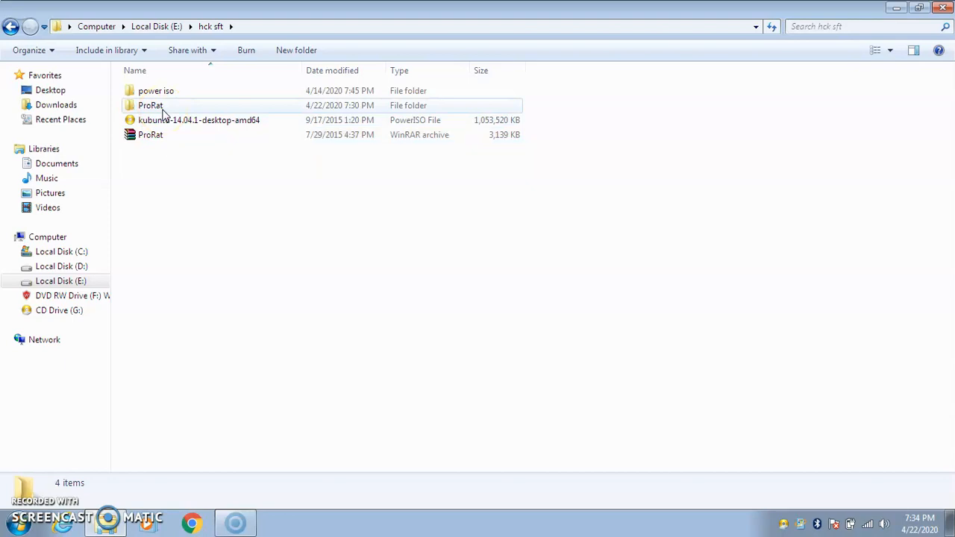
double_click(150, 106)
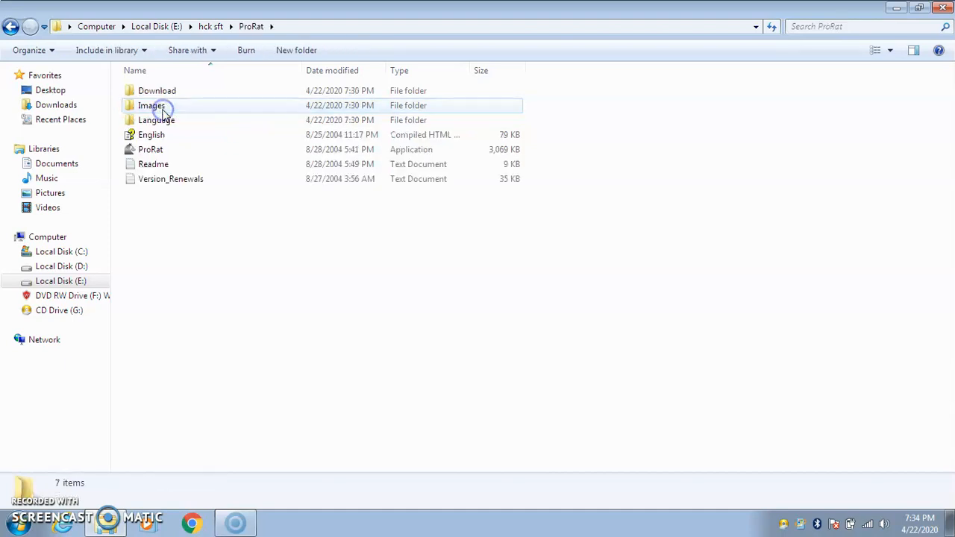
click(150, 149)
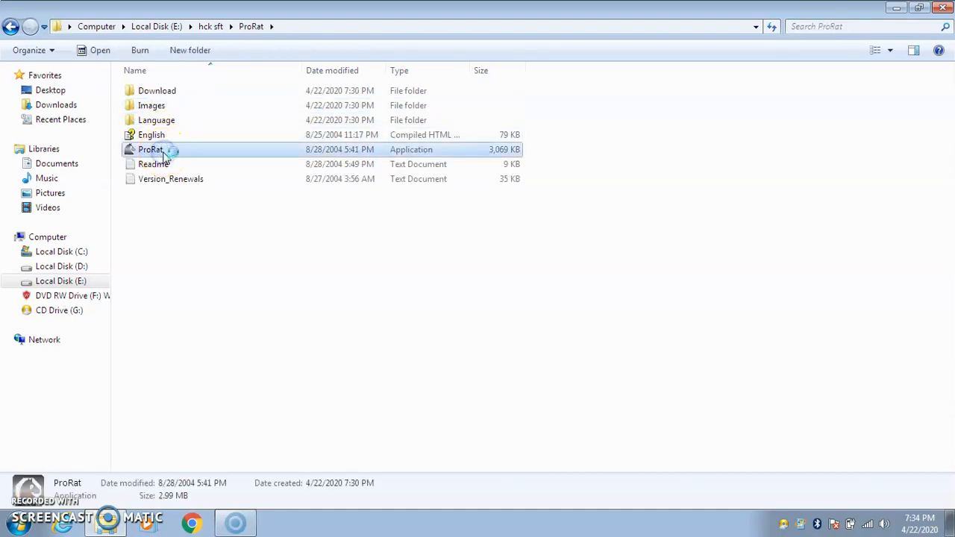
Launch the ProRat client and start Create ProRat Server from the Create menu
double_click(150, 149)
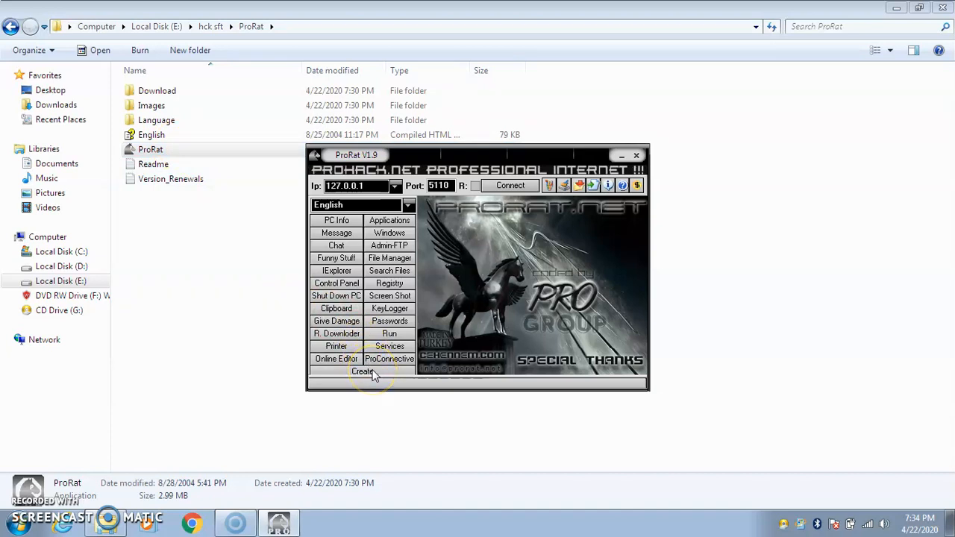
click(363, 372)
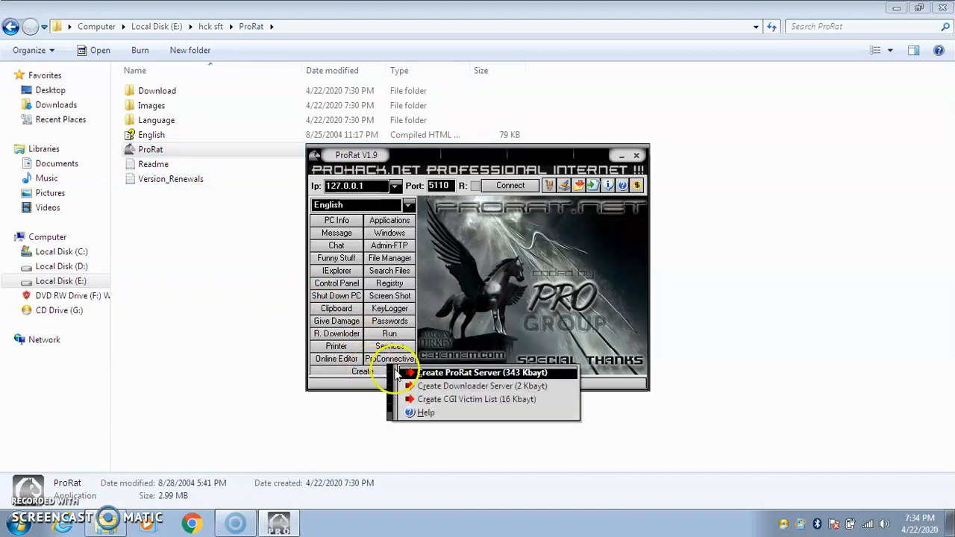
mouse_move(430, 381)
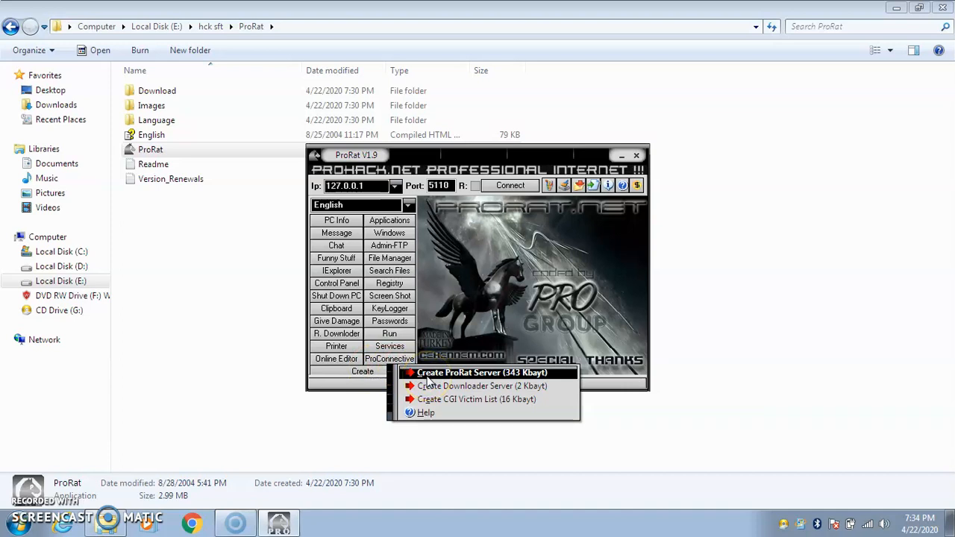
click(481, 373)
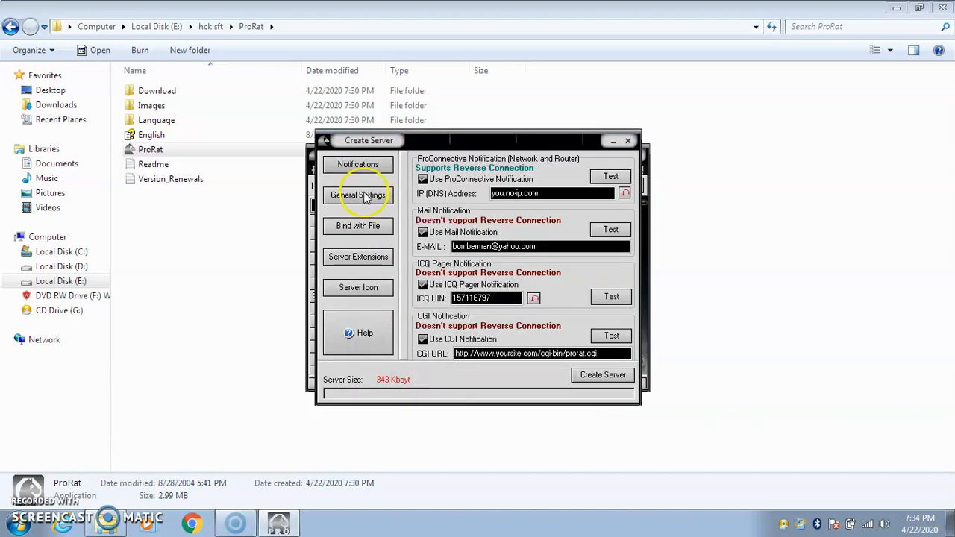
mouse_move(385, 284)
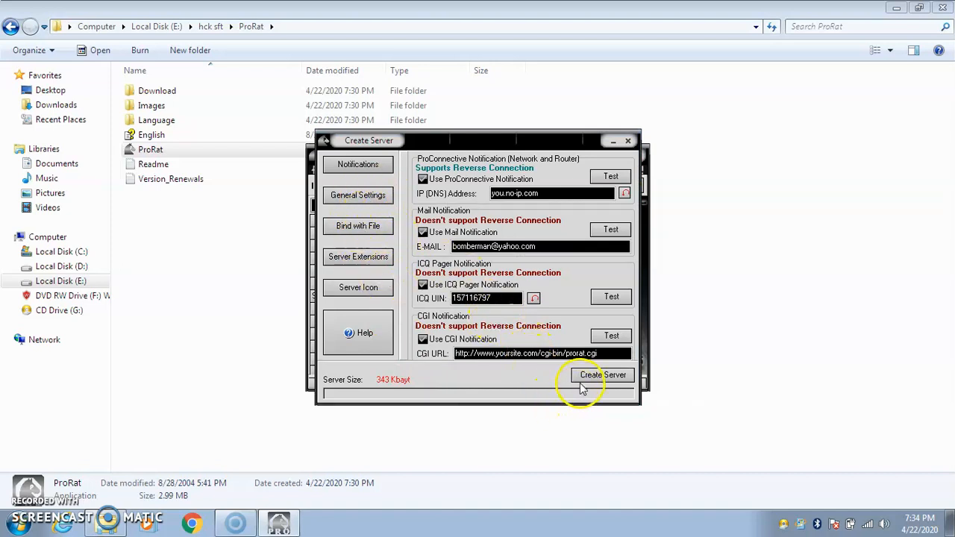
Generate the server file with default settings and dismiss the confirmation notice
click(602, 375)
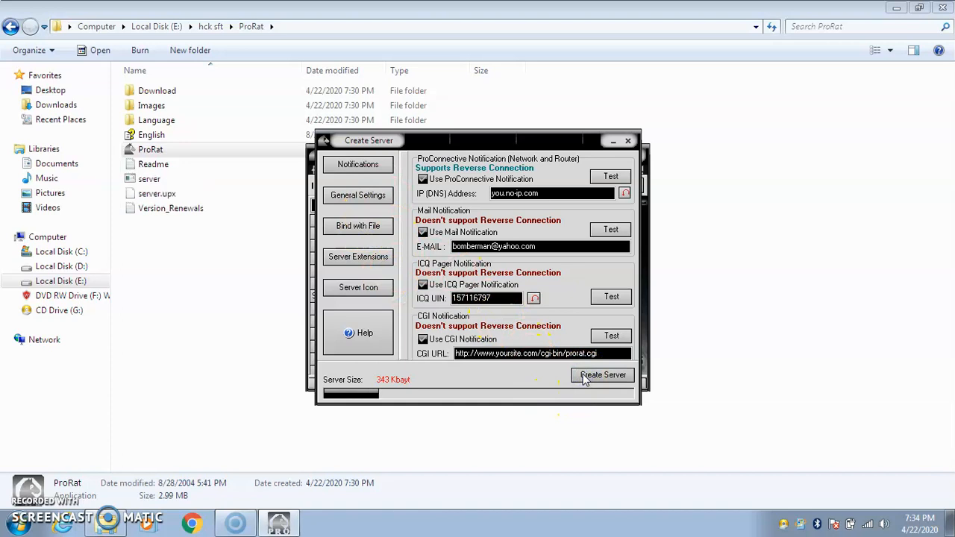
click(602, 375)
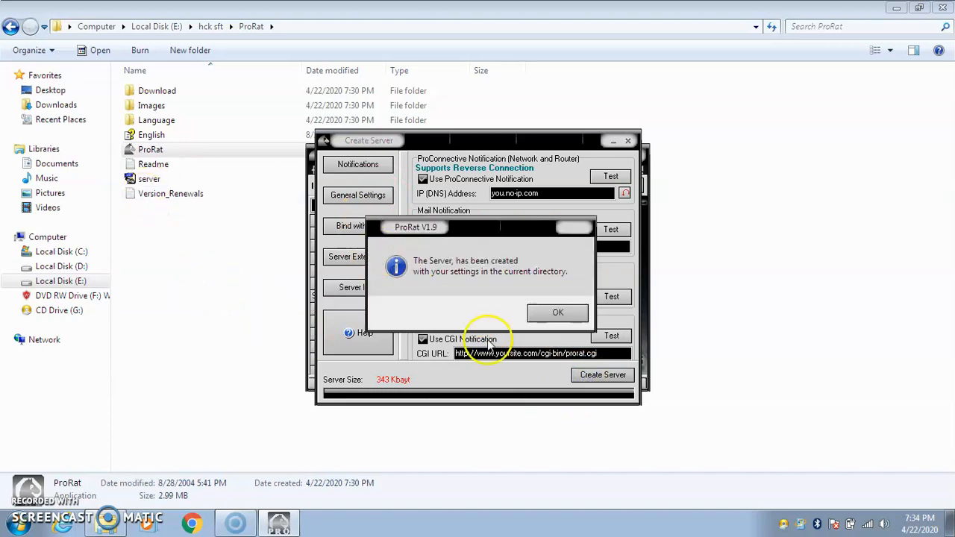
click(558, 312)
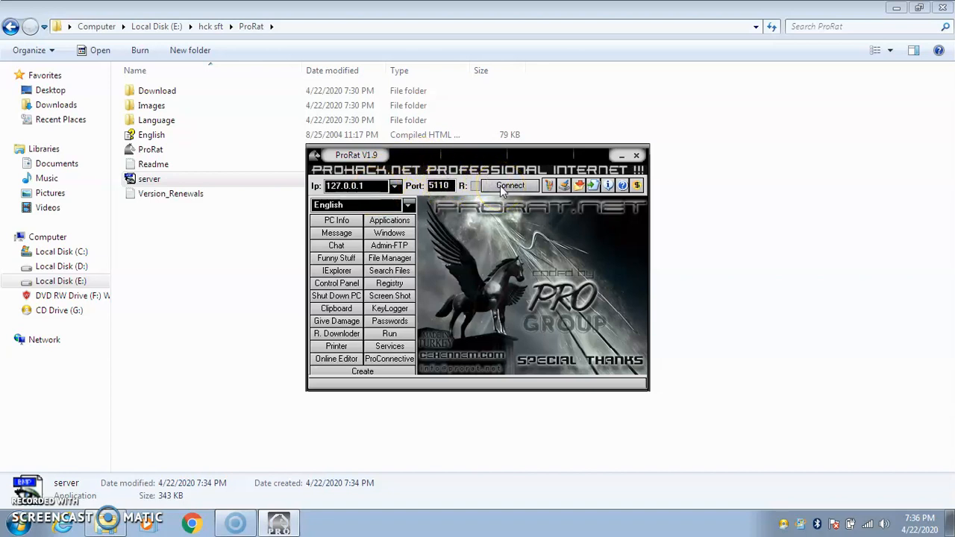
click(359, 185)
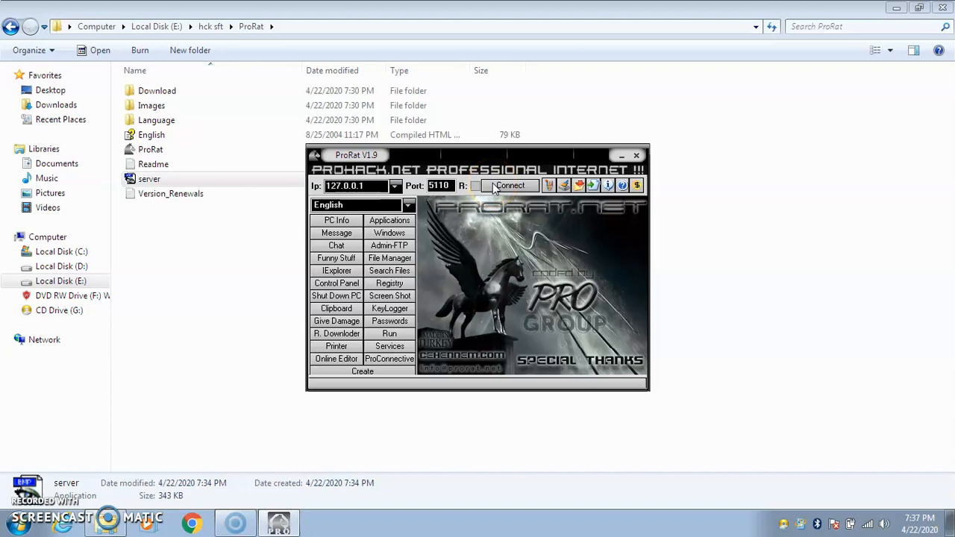
click(149, 179)
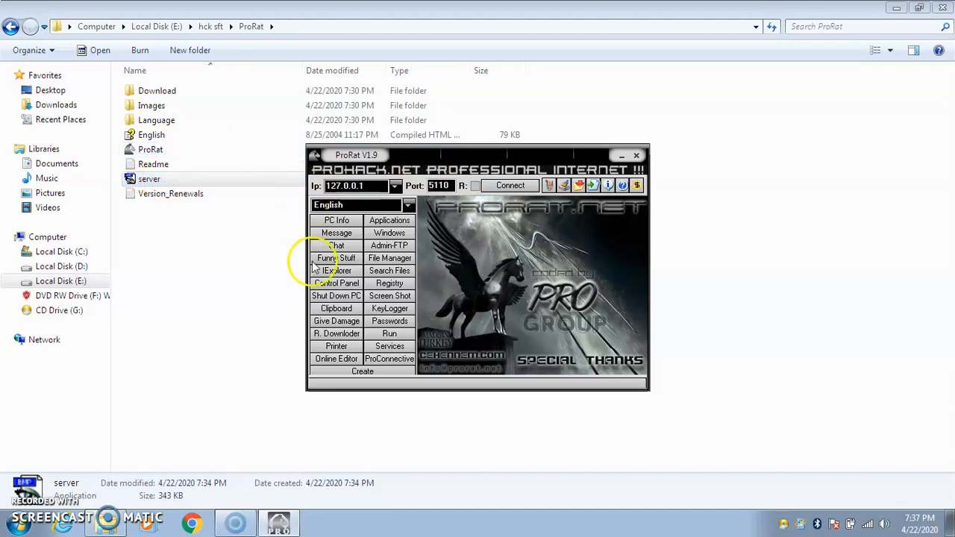
mouse_move(370, 332)
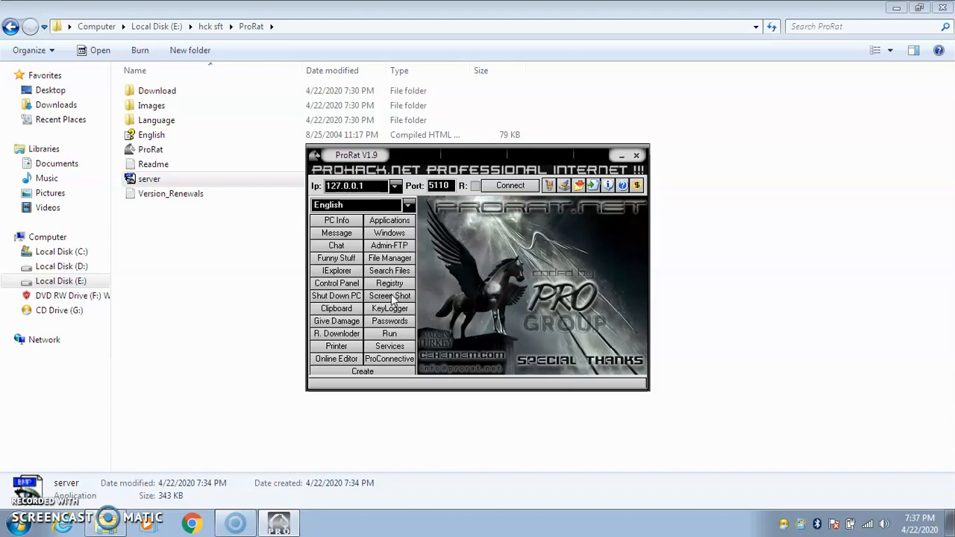
click(389, 296)
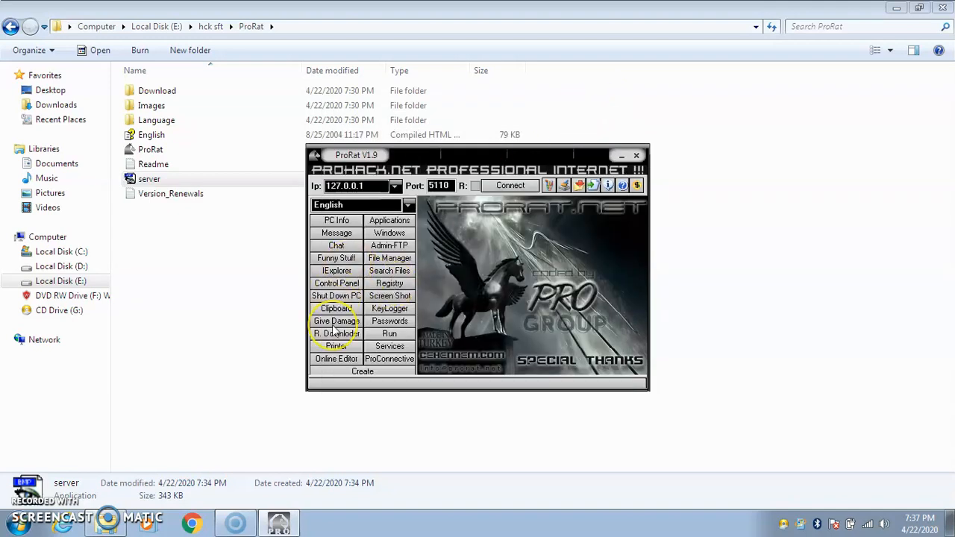
click(336, 321)
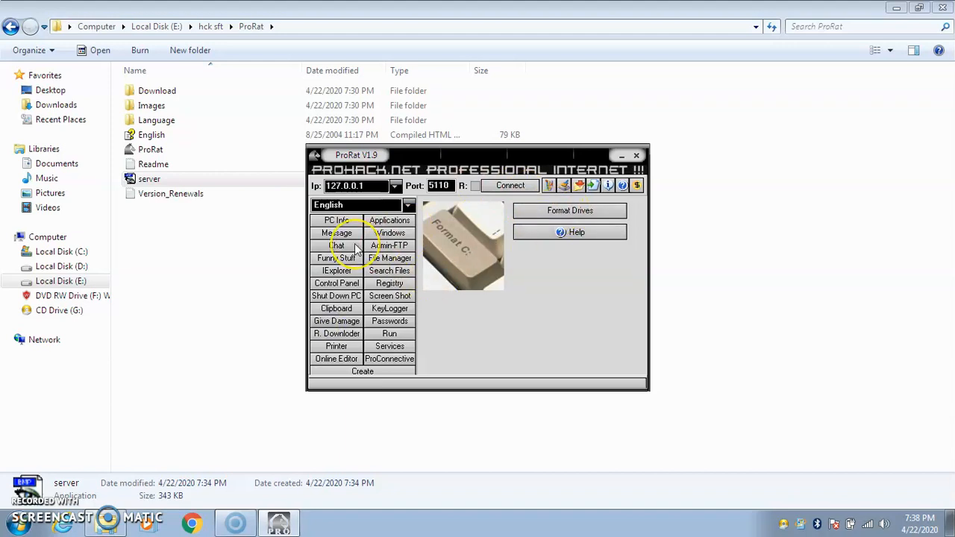
mouse_move(343, 271)
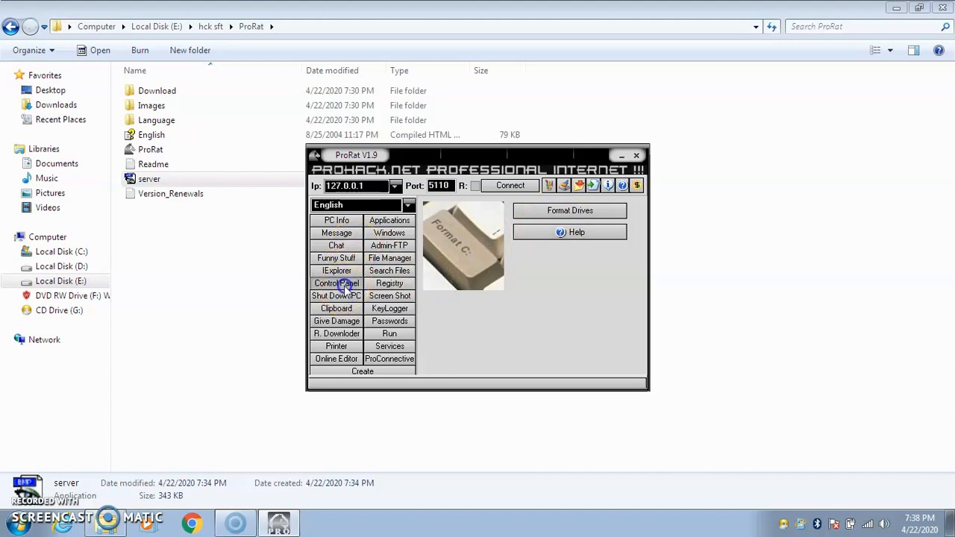
Move through Control Panel and Windows panels to the remote Applications process list
click(336, 283)
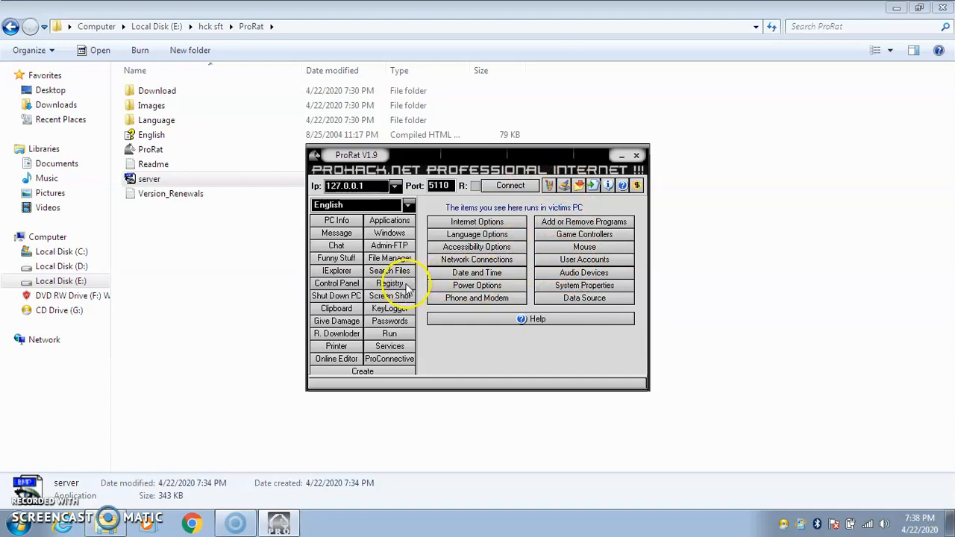
mouse_move(389, 321)
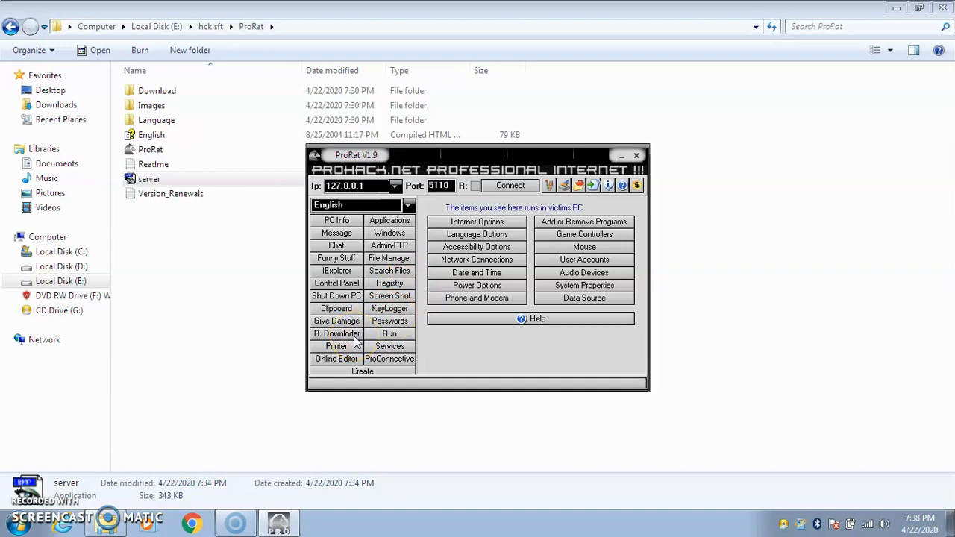
mouse_move(348, 351)
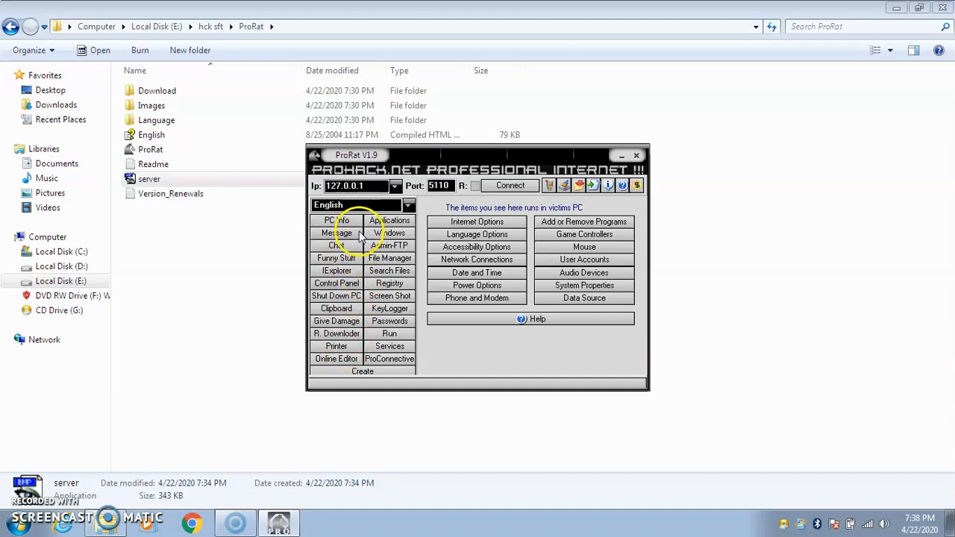
click(389, 233)
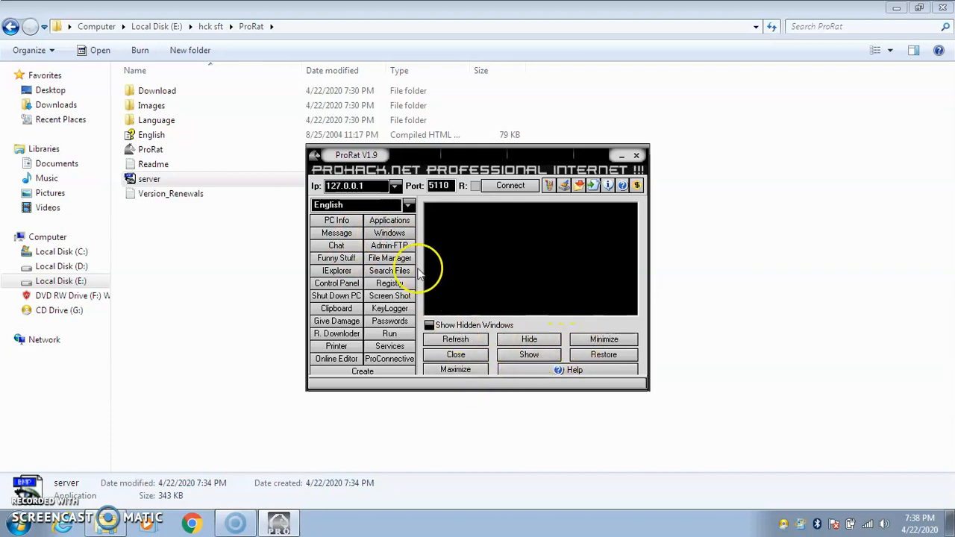
click(390, 220)
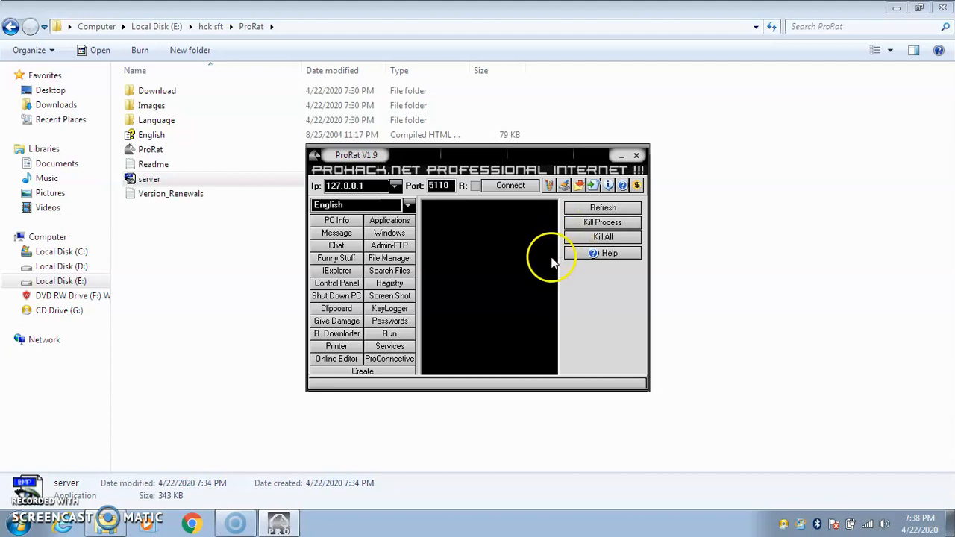
mouse_move(565, 275)
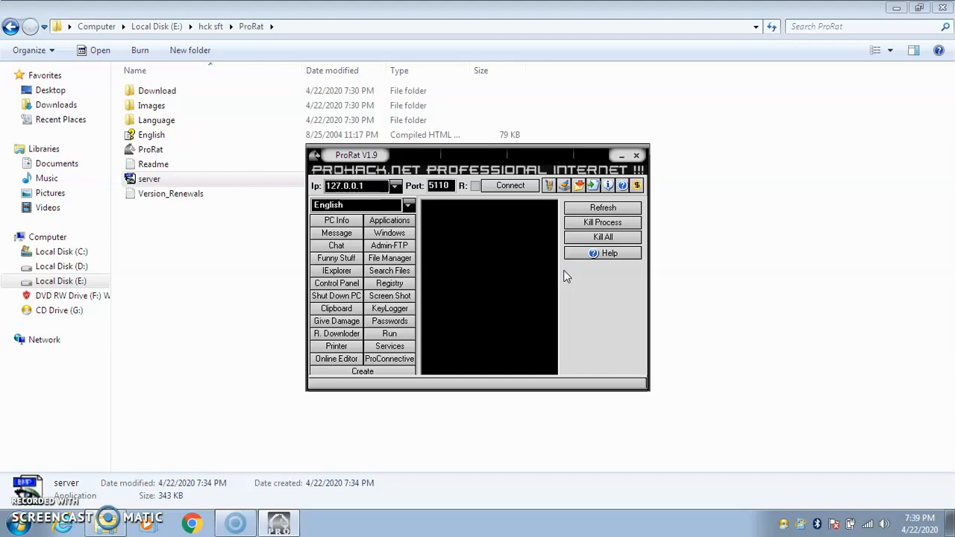
click(389, 308)
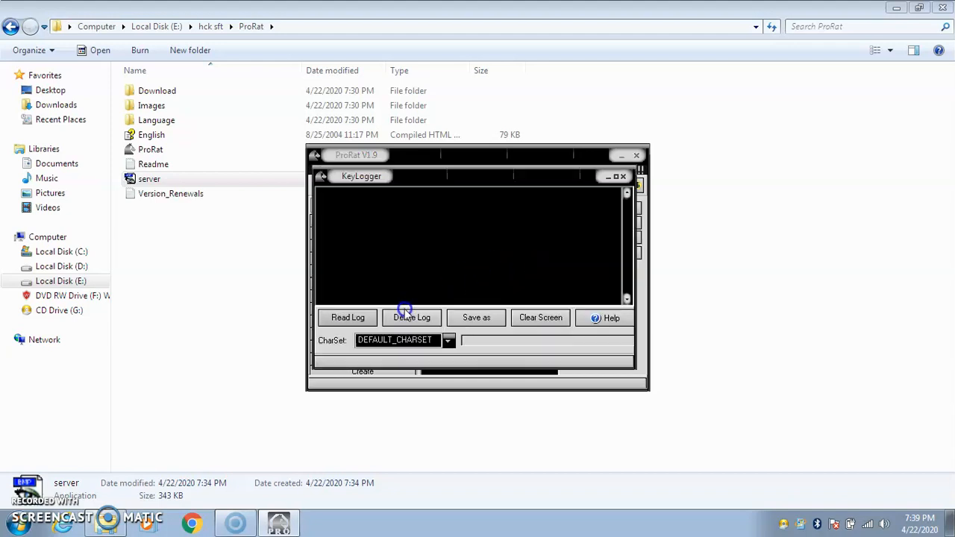
mouse_move(446, 283)
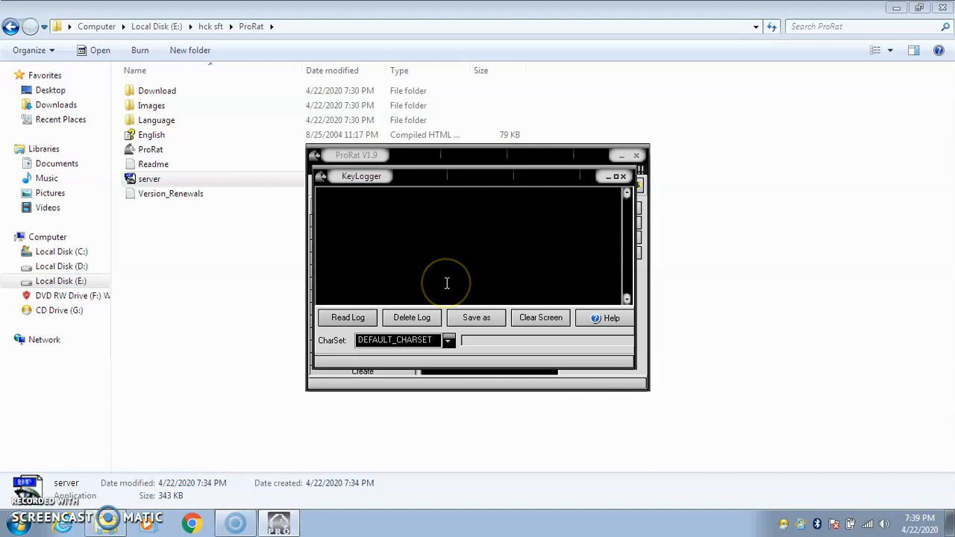
mouse_move(358, 261)
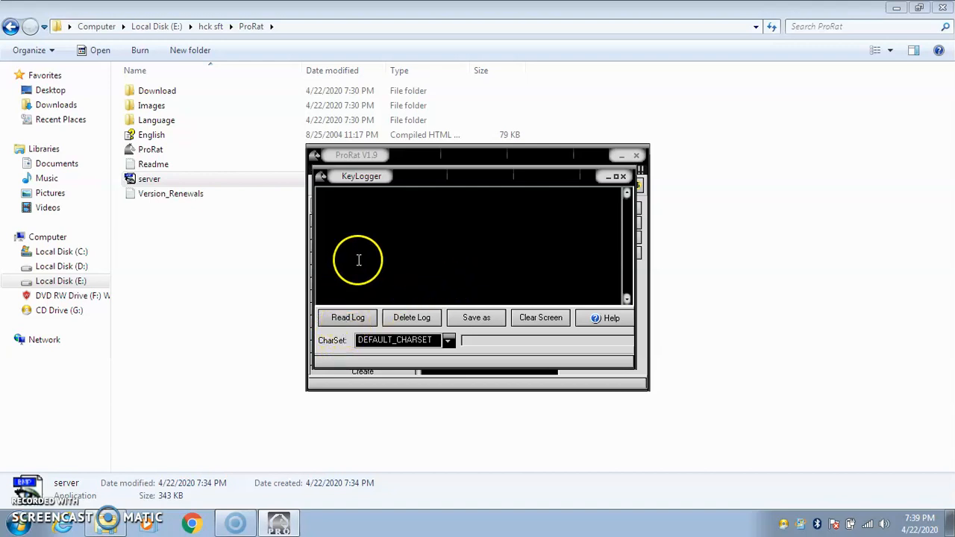
mouse_move(435, 250)
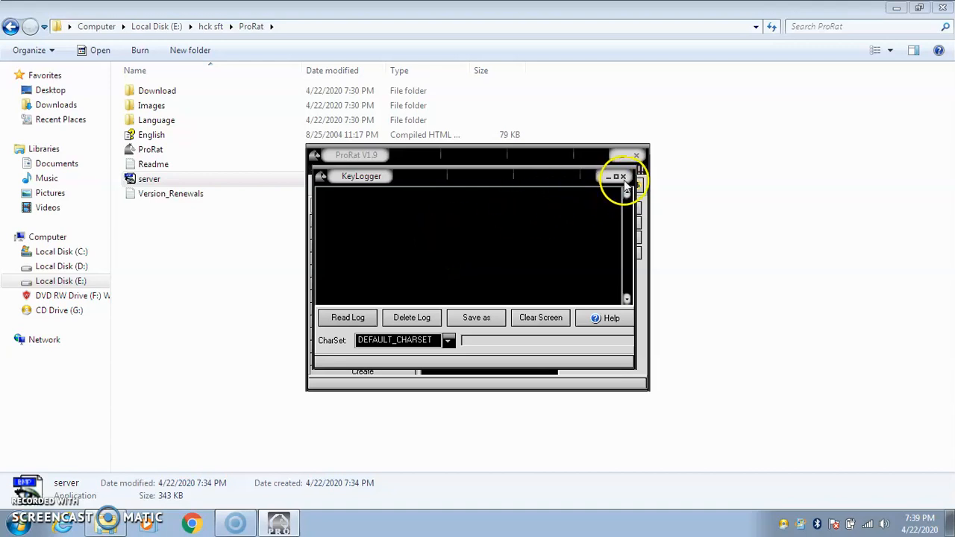
click(625, 176)
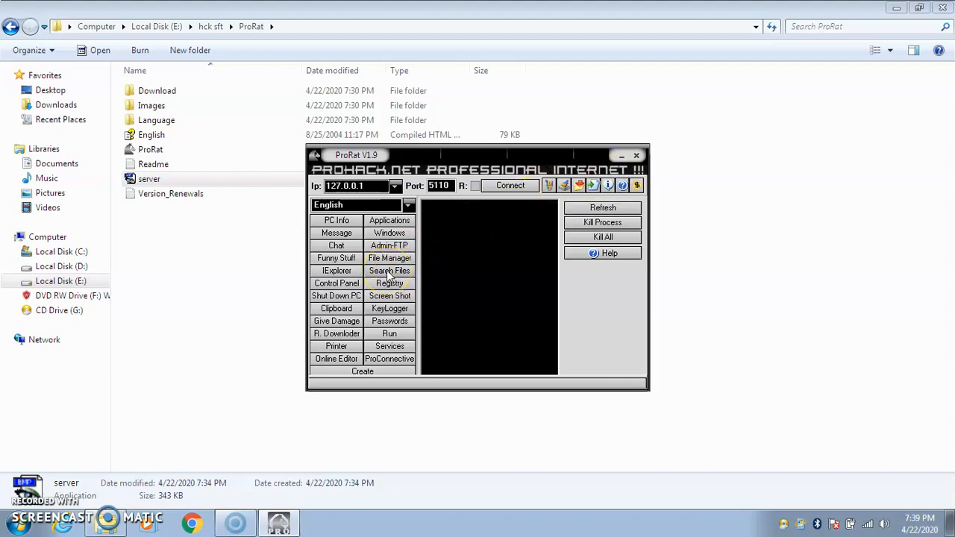
Show the remote File Manager window and close it again
click(389, 258)
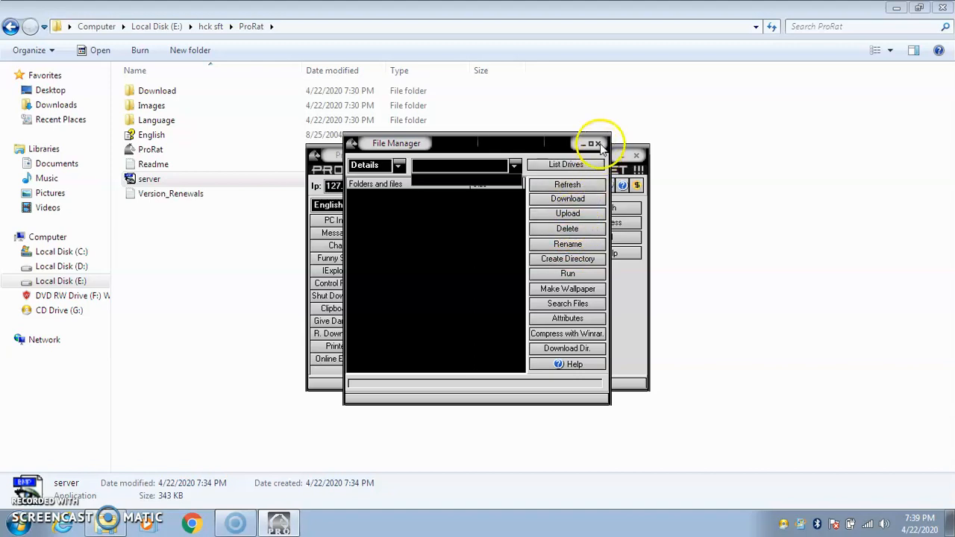
click(597, 143)
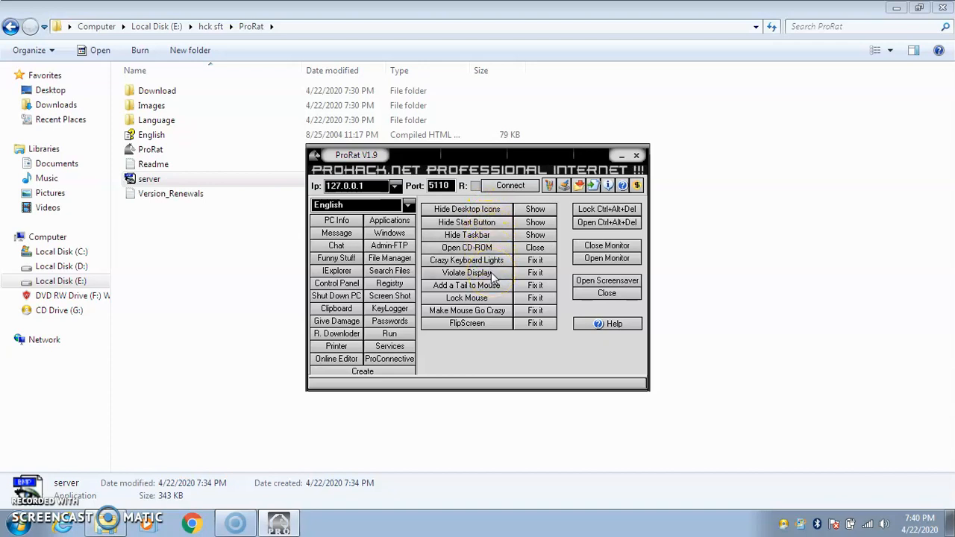
mouse_move(497, 288)
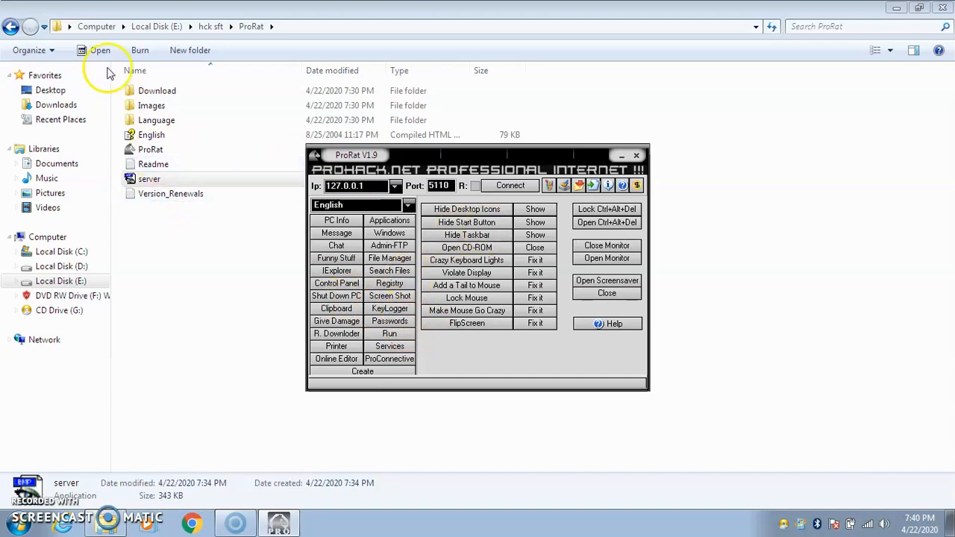
Go back to drive E root and open ethical hacking > robospys > Trojan Softwares
click(11, 26)
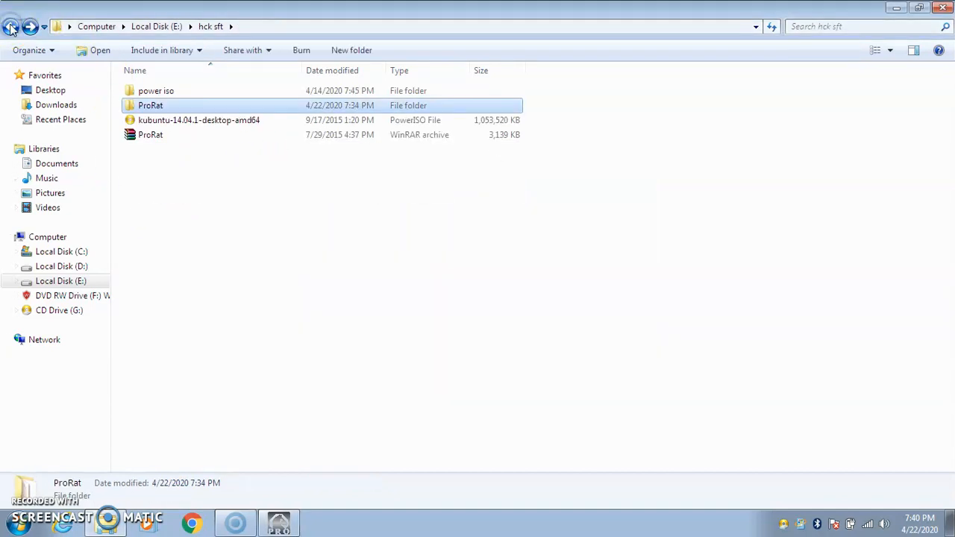
click(11, 26)
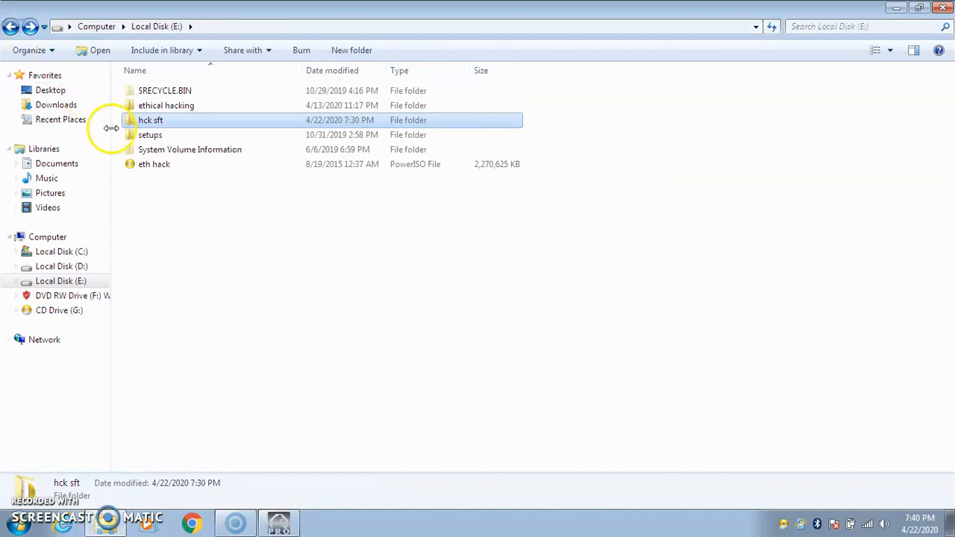
double_click(165, 106)
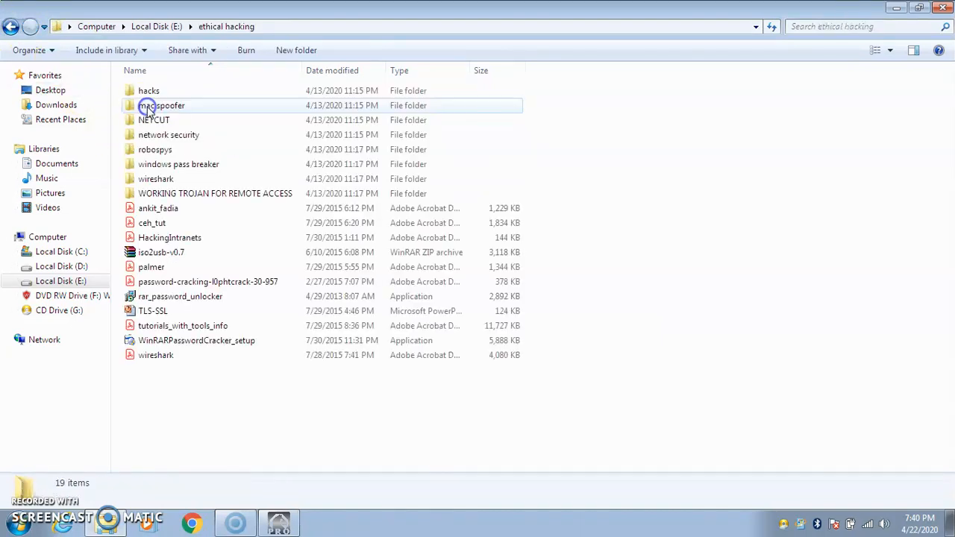
mouse_move(153, 120)
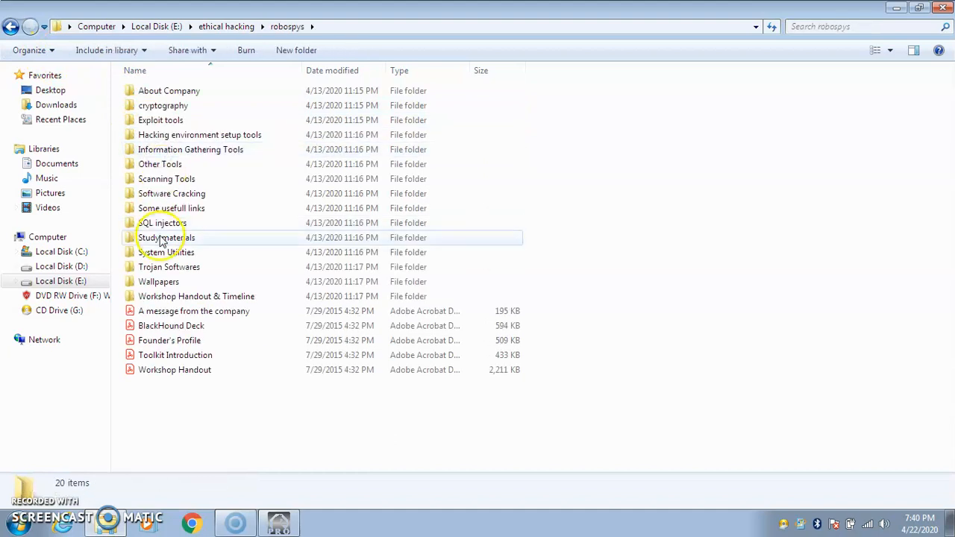
double_click(168, 267)
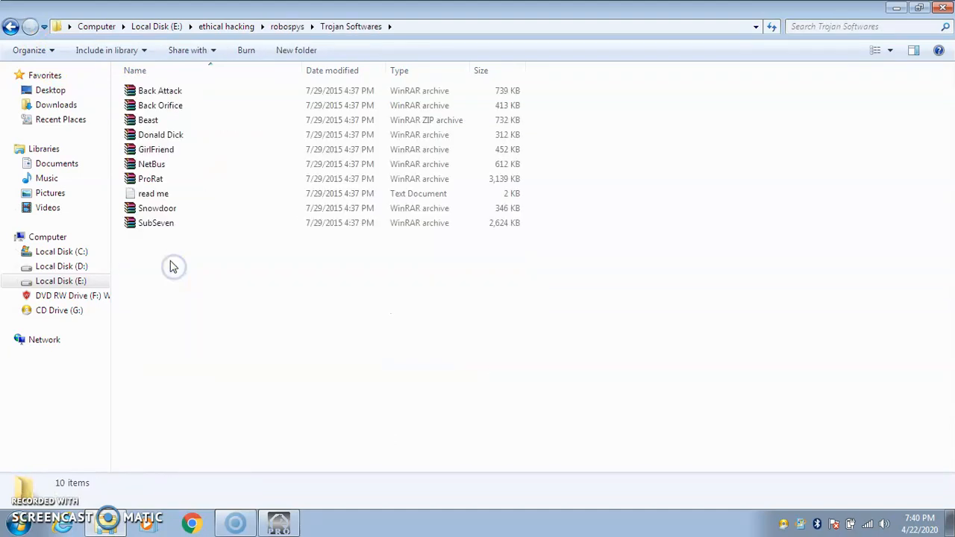
click(160, 105)
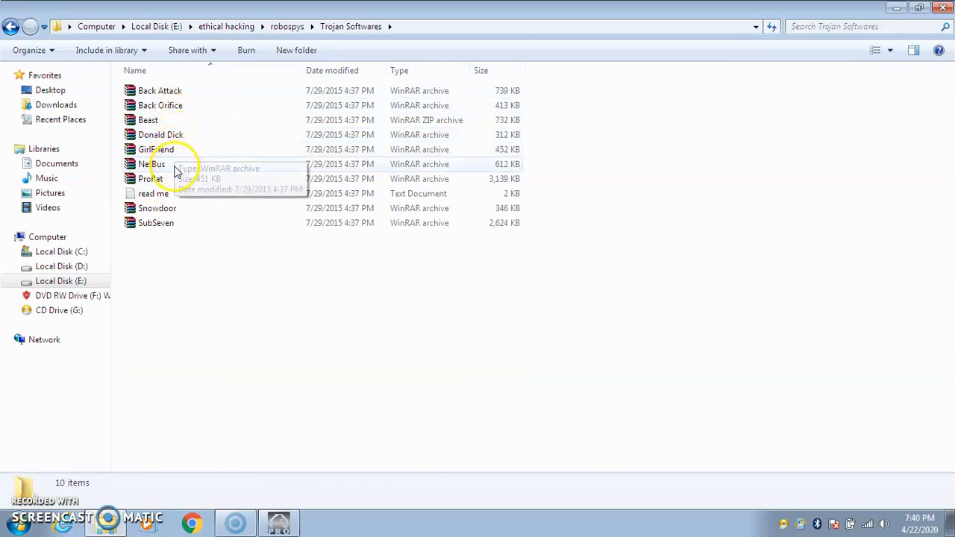
mouse_move(164, 209)
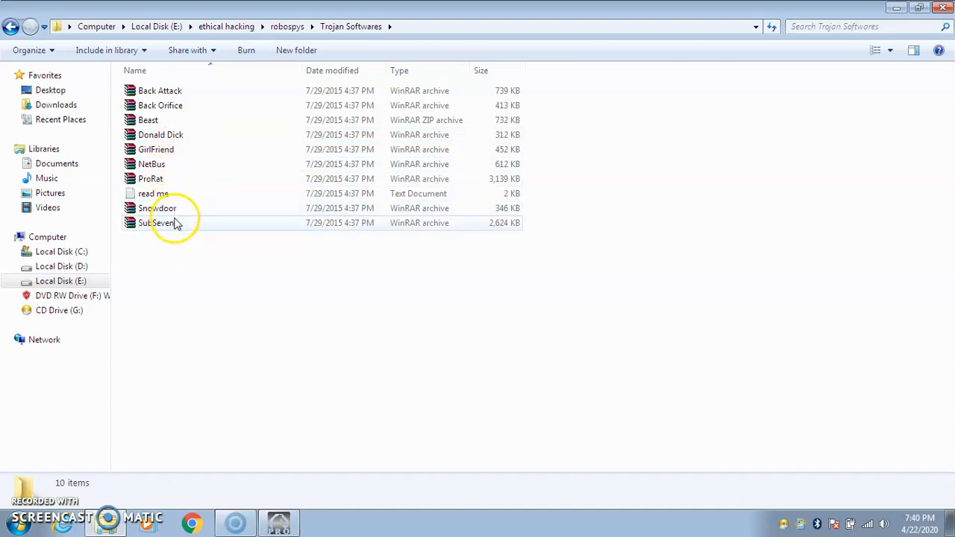
mouse_move(186, 224)
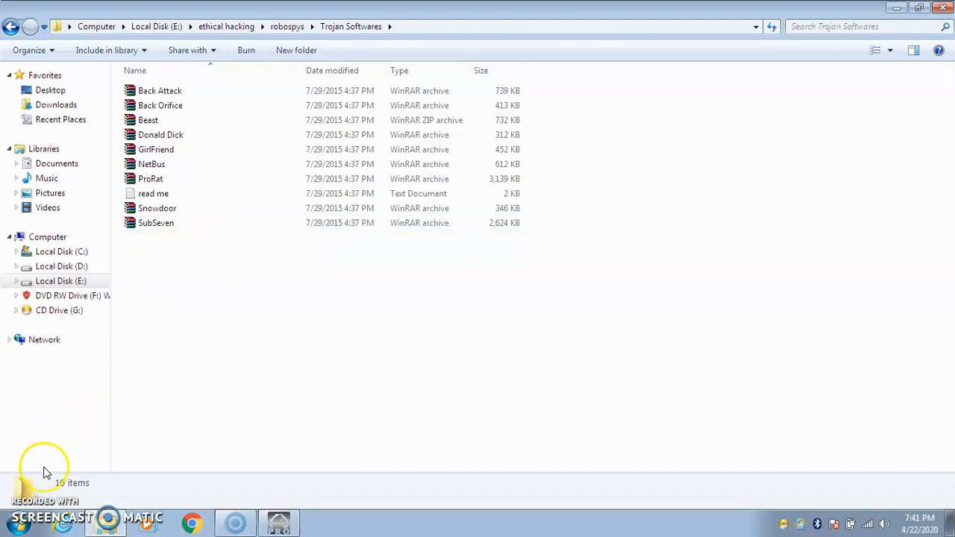
mouse_move(32, 493)
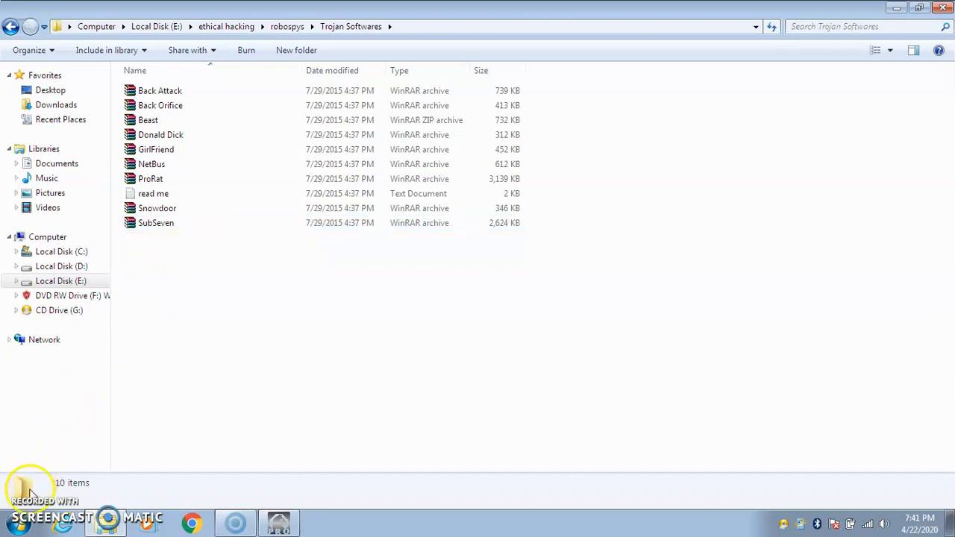